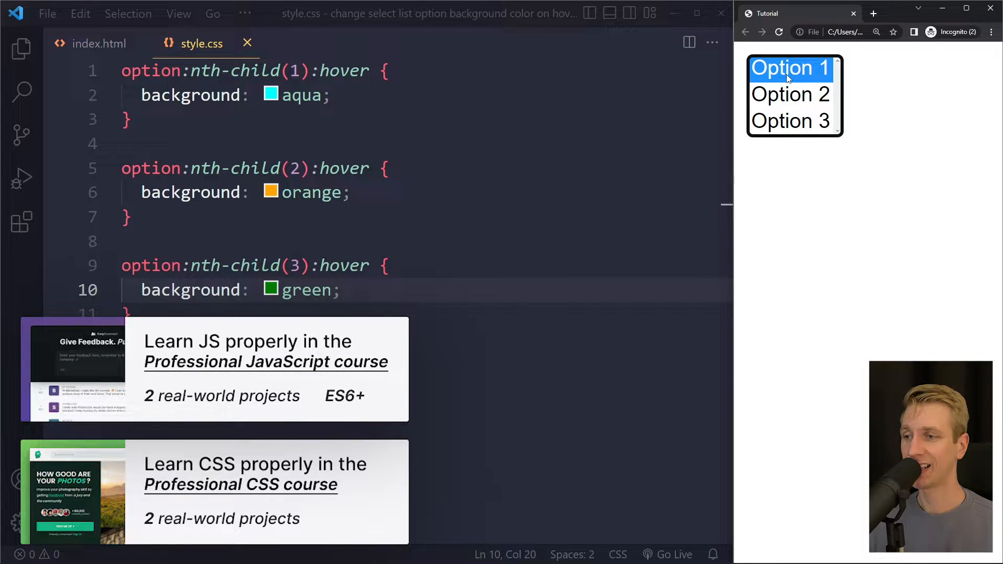
mouse_move(790, 94)
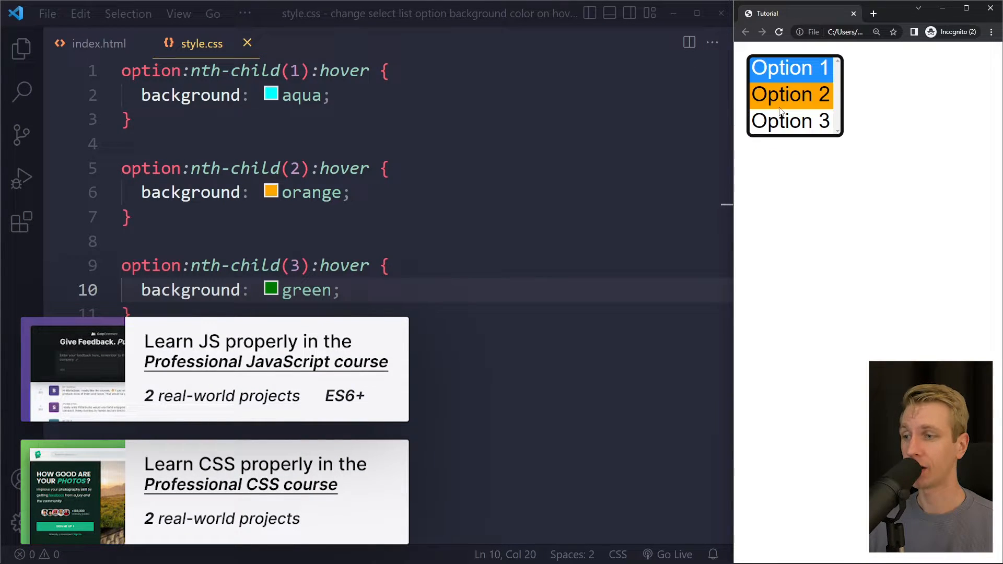
Switch from style.css to the index.html tab to show the three-option select markup.
left_click(99, 43)
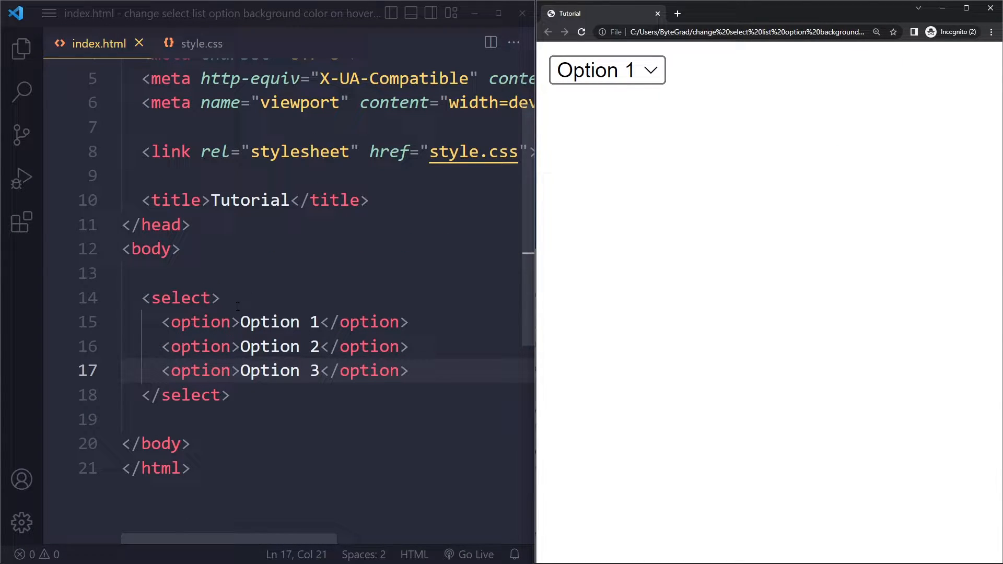
left_click(581, 32)
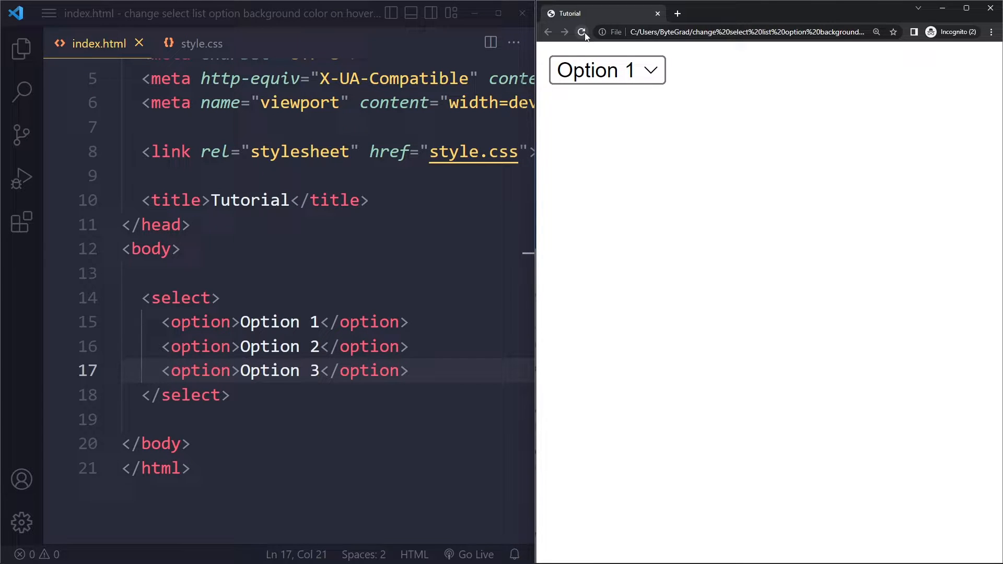
left_click(606, 71)
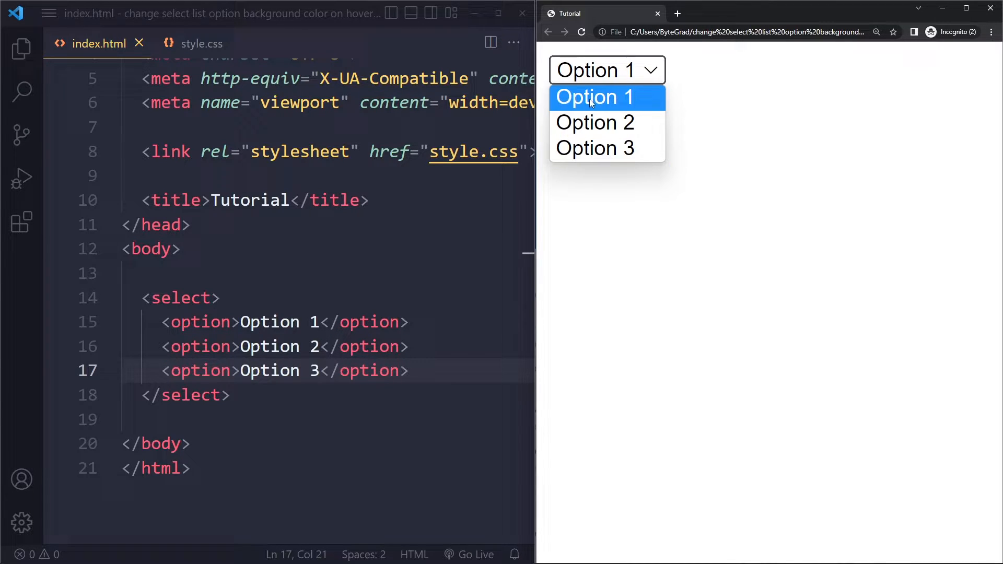
mouse_move(596, 122)
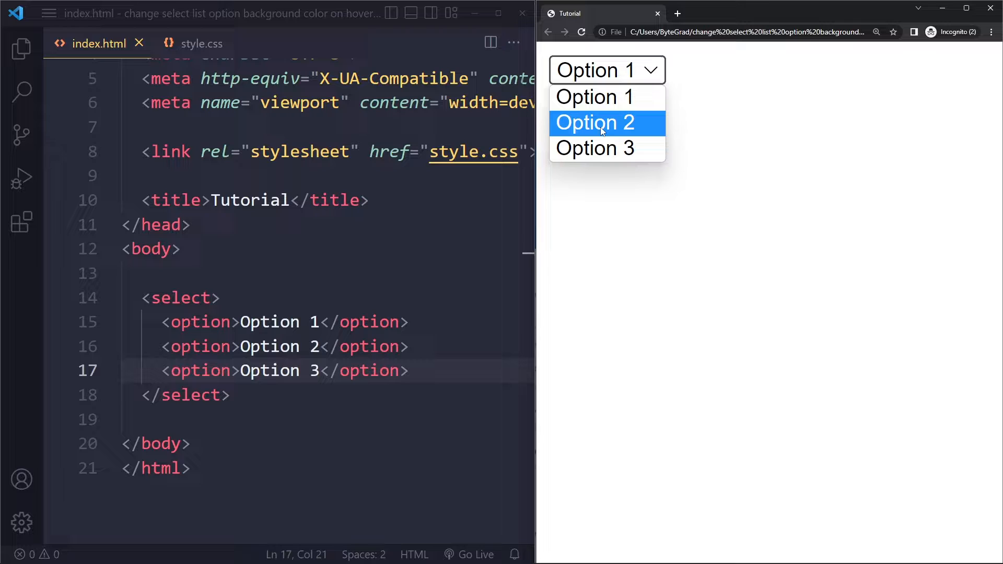
mouse_move(595, 97)
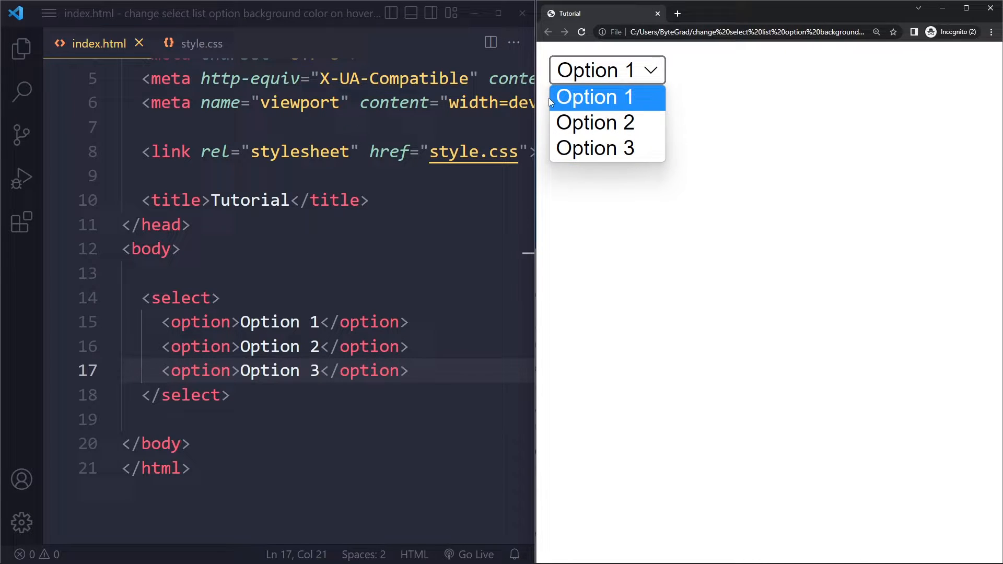
mouse_move(574, 105)
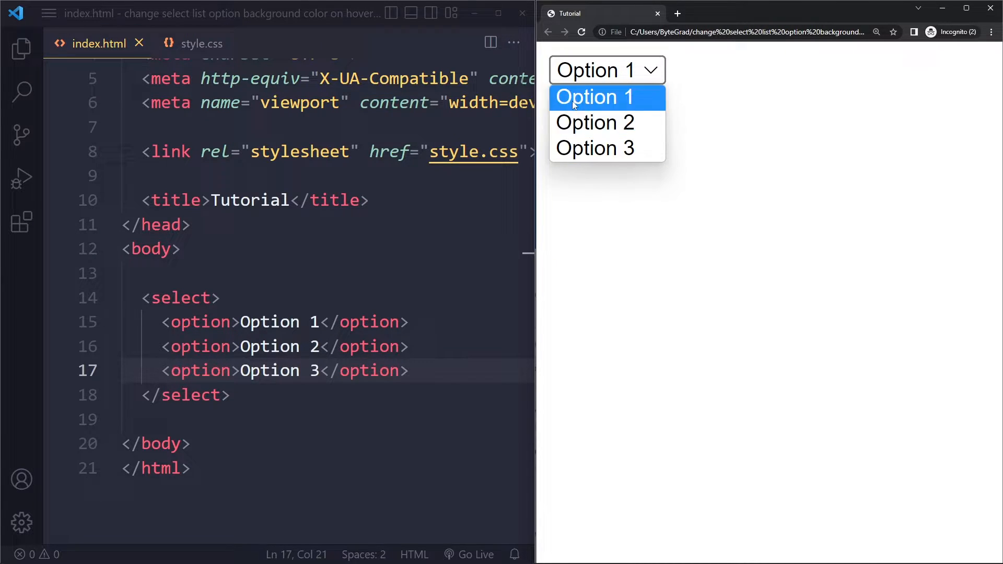
mouse_move(607, 122)
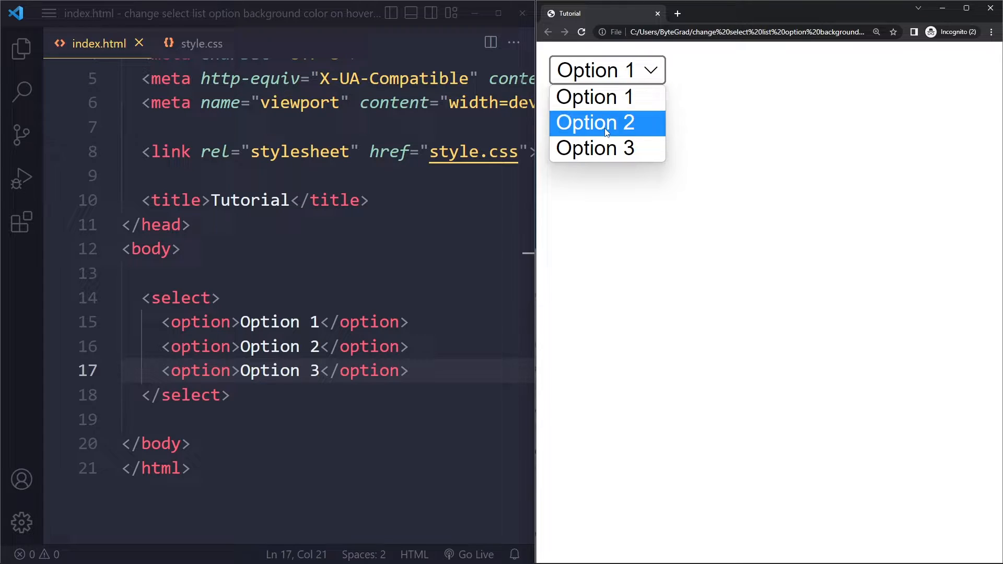
mouse_move(596, 97)
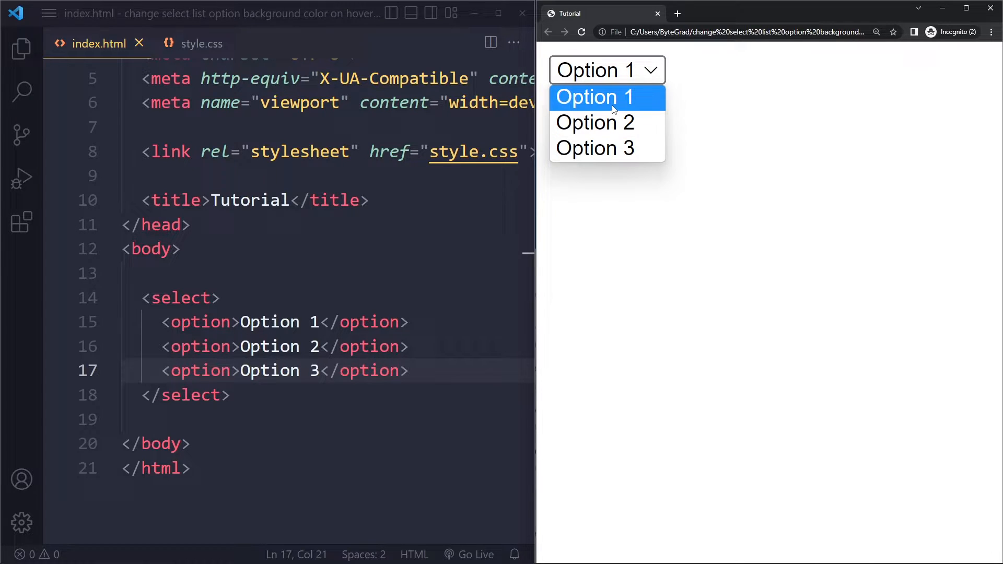
mouse_move(596, 122)
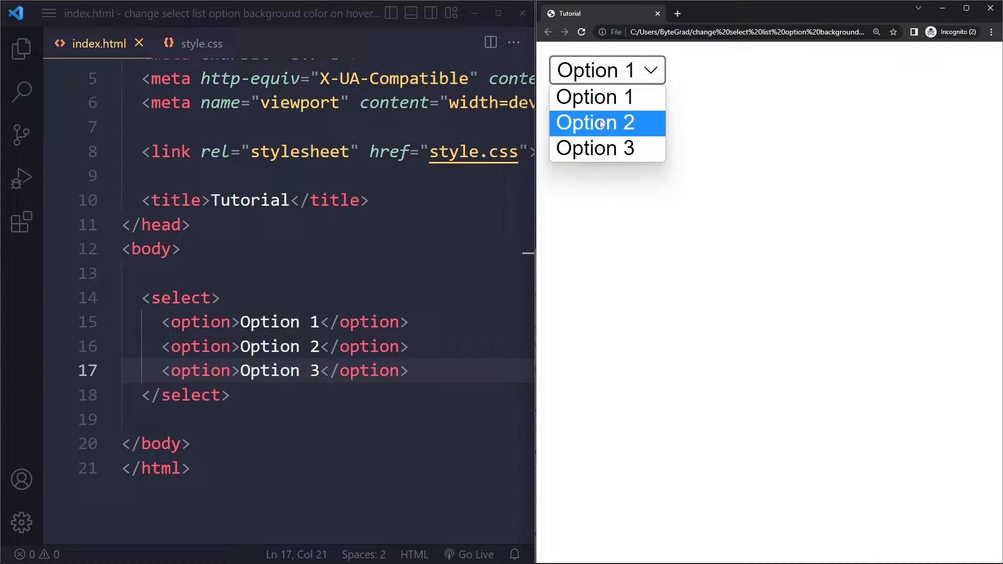
mouse_move(607, 97)
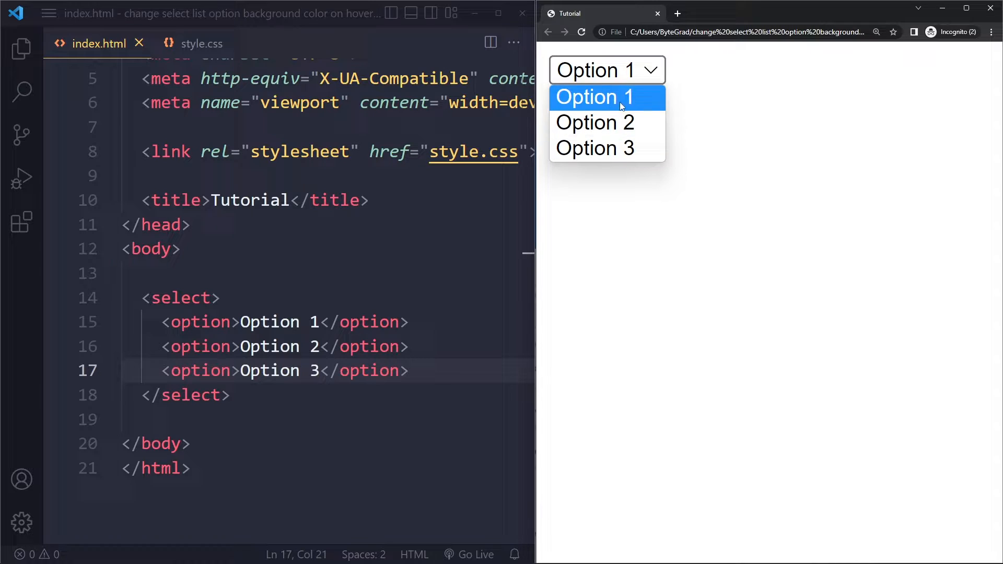
mouse_move(595, 148)
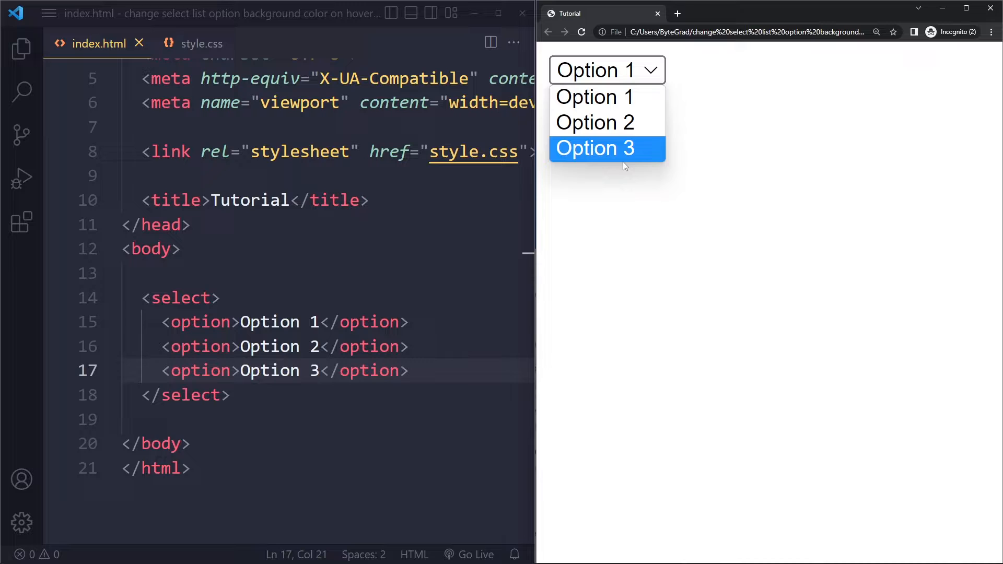
mouse_move(566, 152)
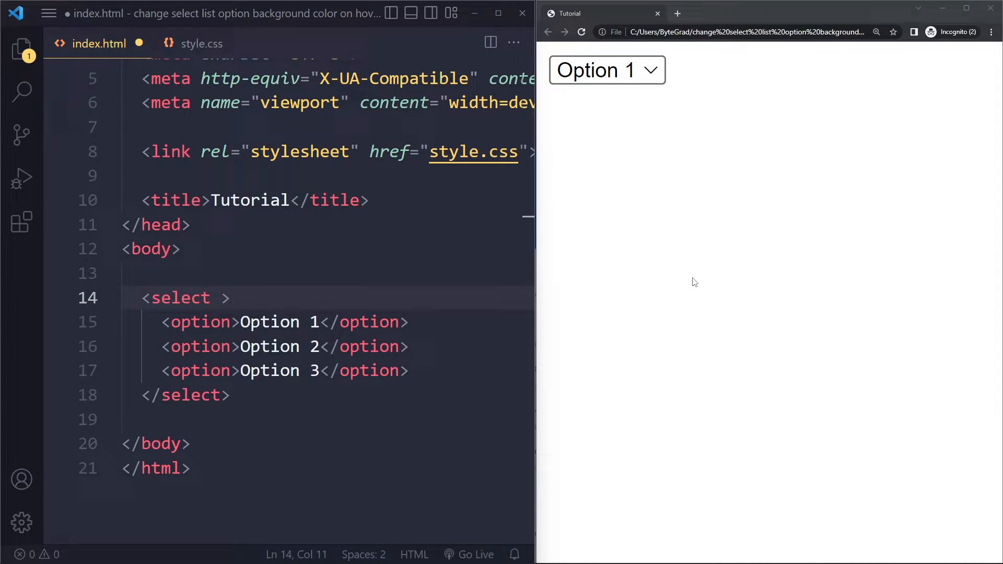
Add onfocus="this.size=3;" to the select tag and start an onblur attribute.
type("onfocs=\"")
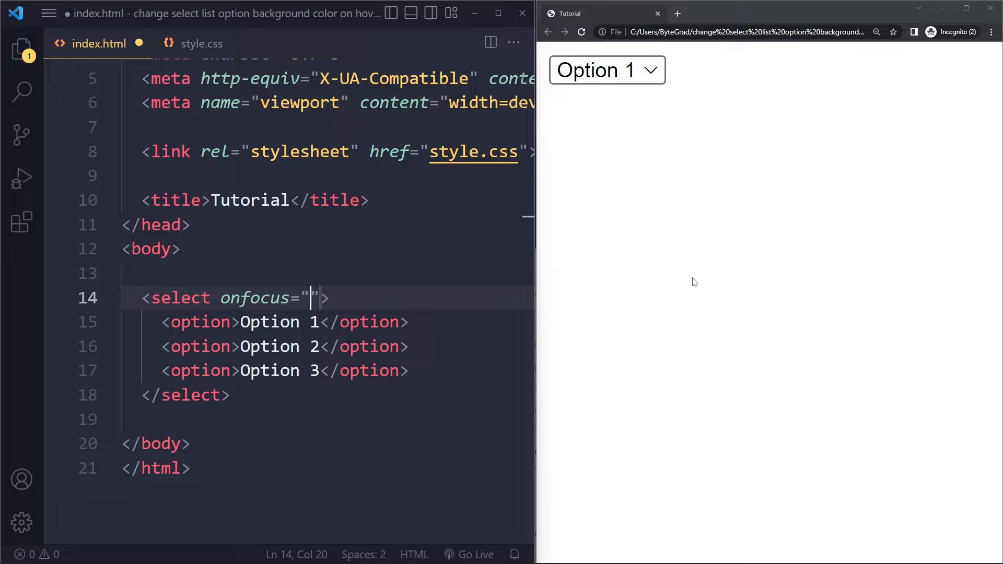
type("this.")
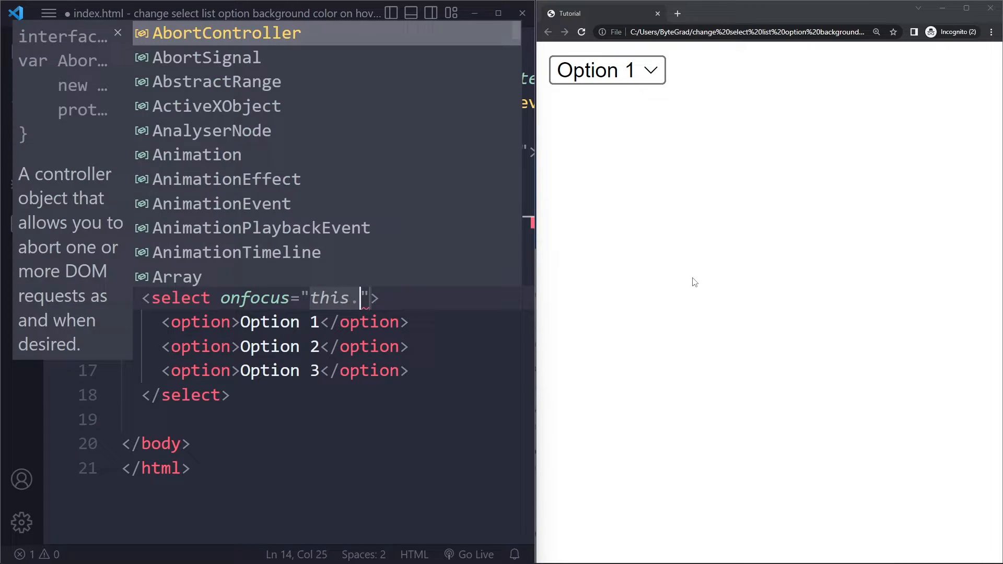
type("size=3;")
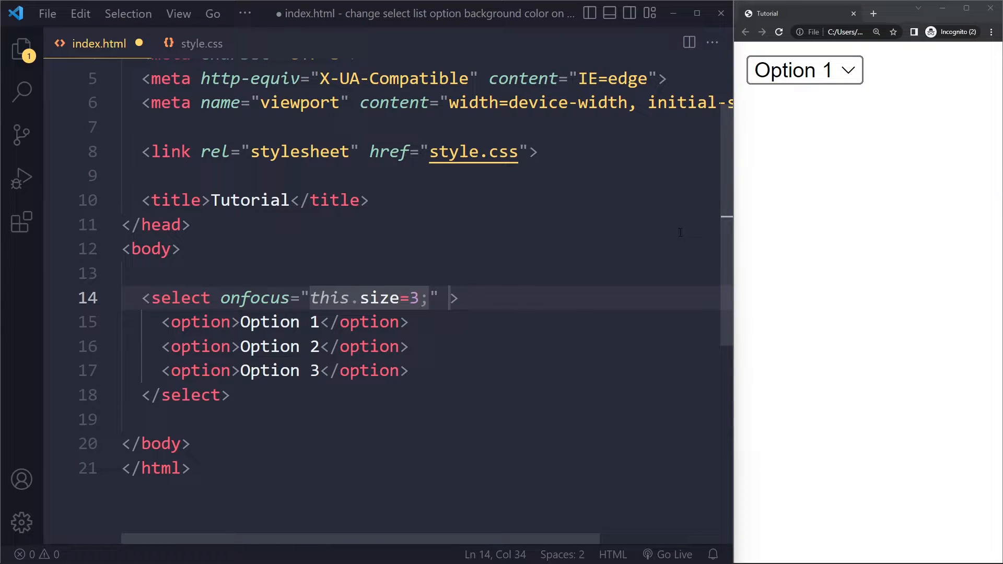
left_click(451, 297)
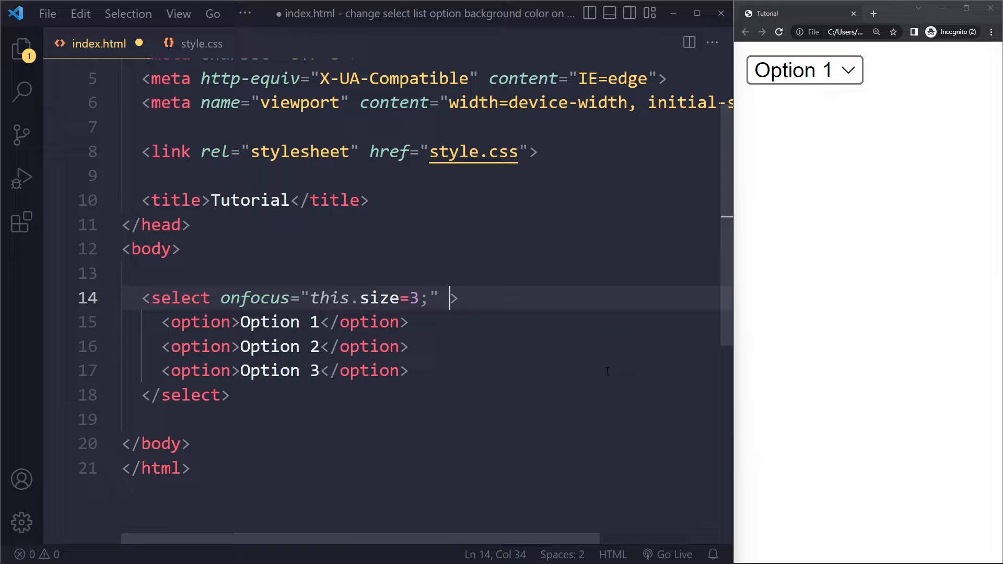
type("onblur=\"")
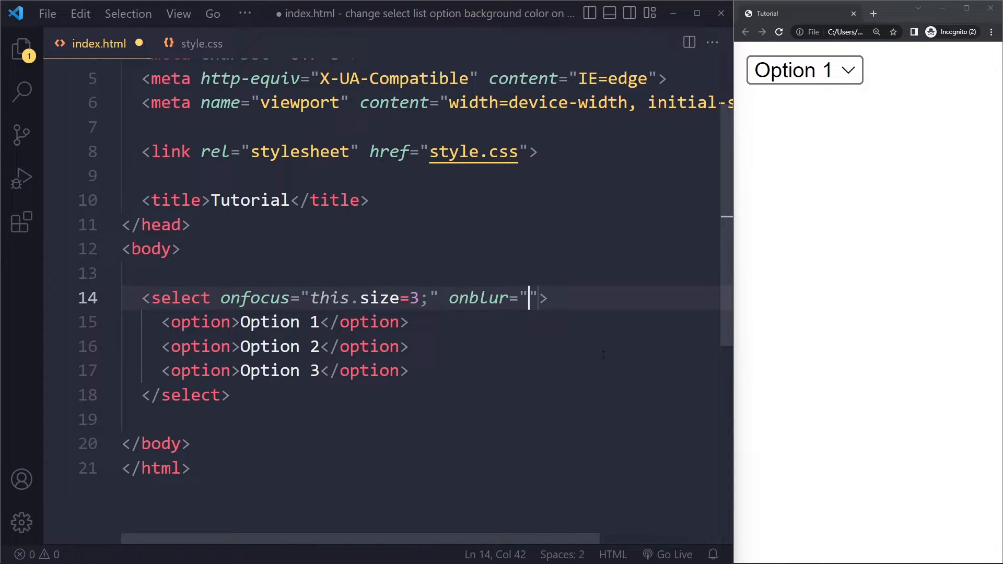
Set onblur to this.size=0; and add onchange="this.size=1; this.blur()" on a new line.
type("this.size=0;")
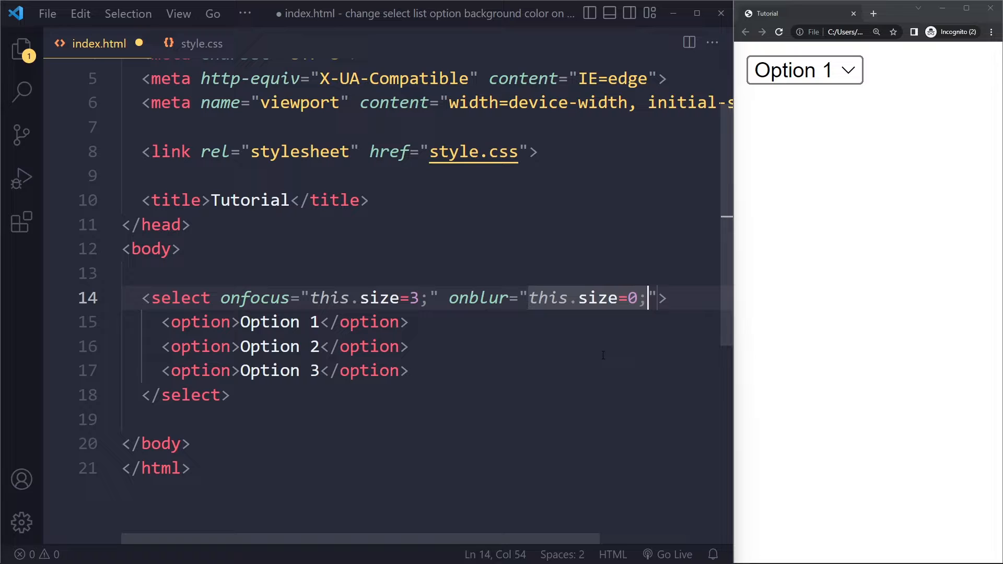
key("Enter")
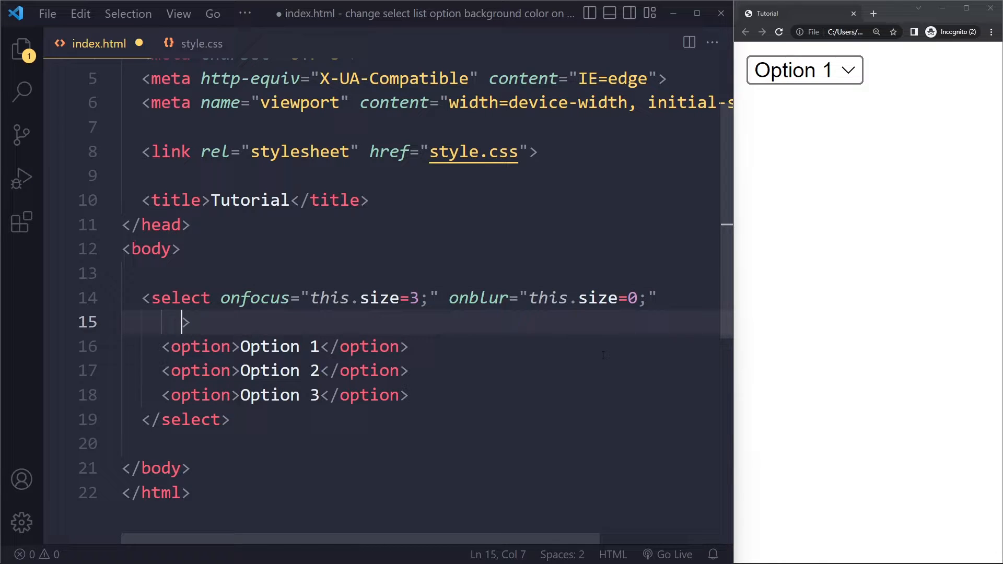
type("onchange=\"th")
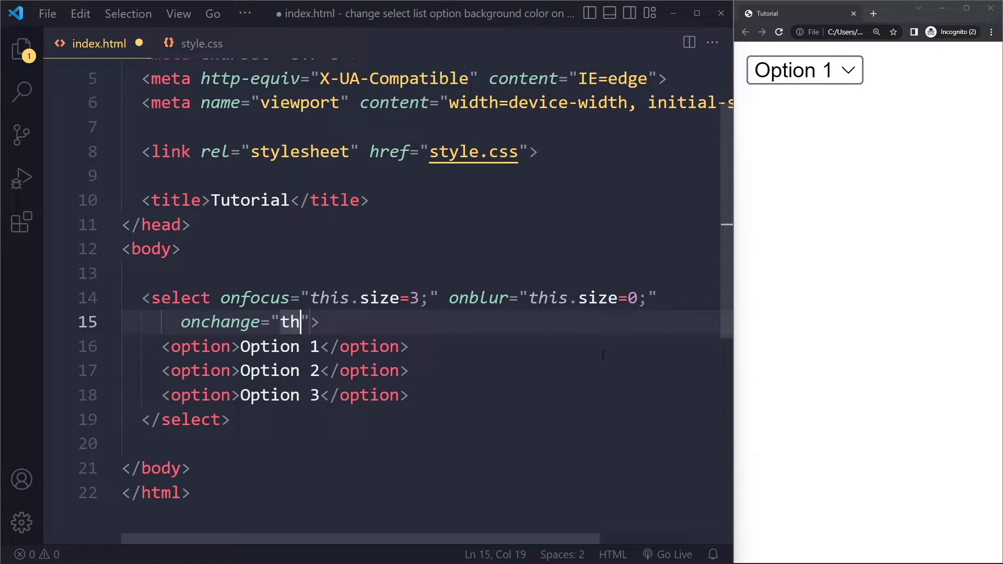
type("is.size=1")
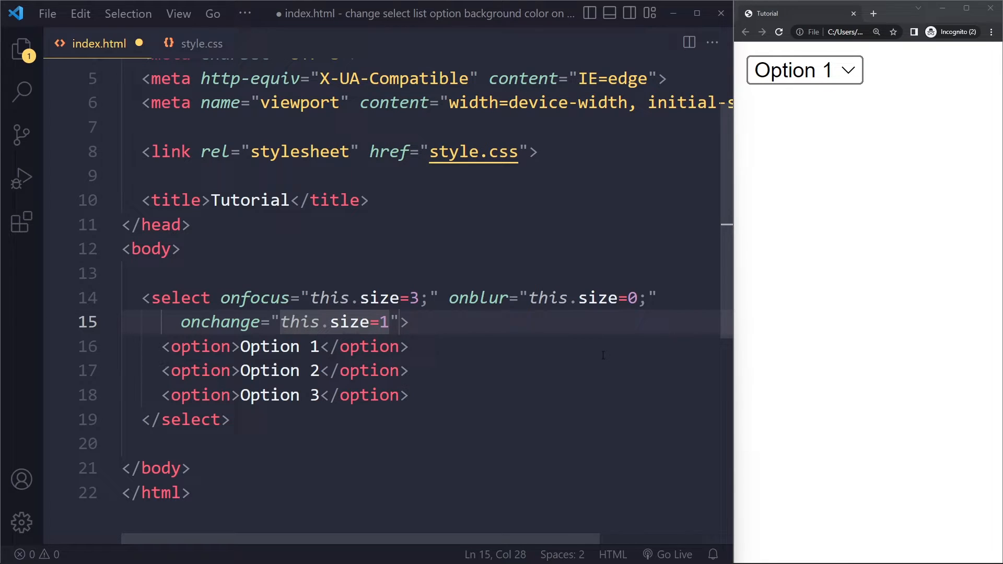
type("; this.blur(")
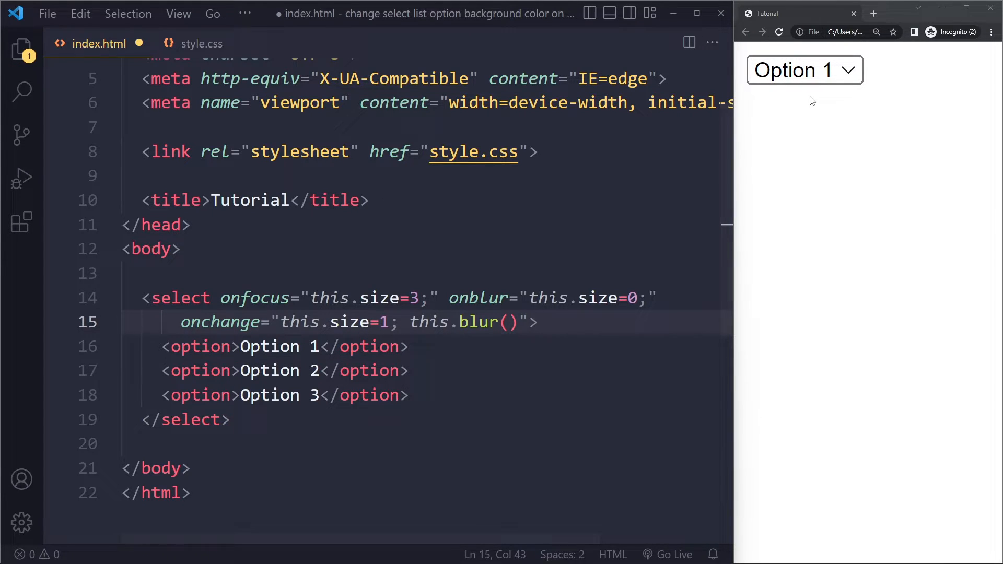
Save index.html and place the cursor in style.css.
left_click(539, 322)
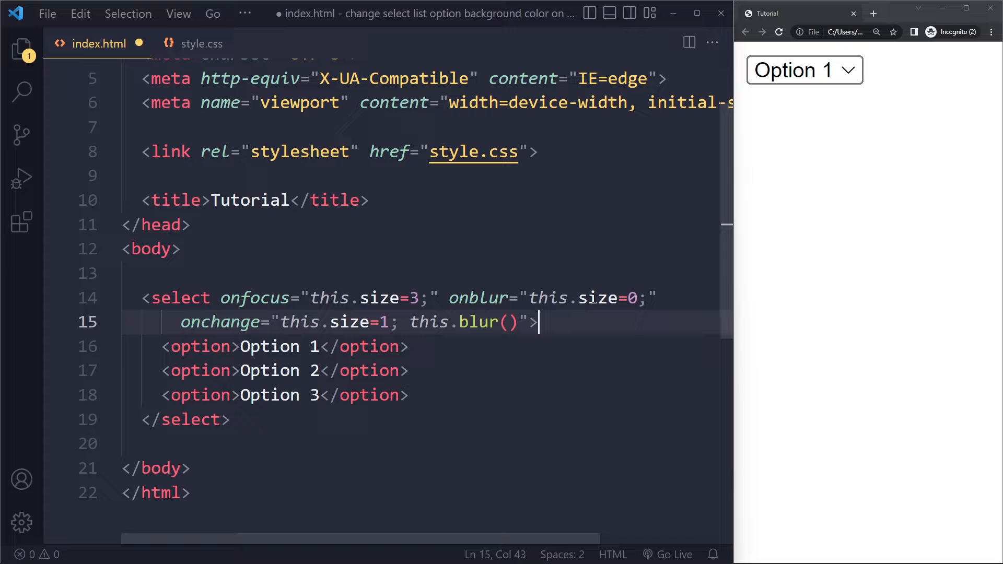
key("ctrl+s")
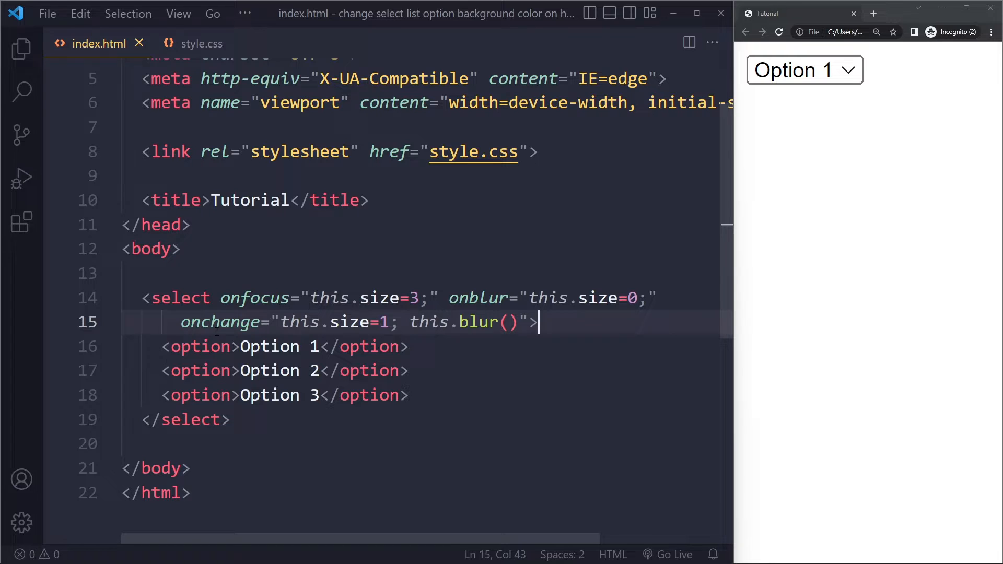
left_click(201, 346)
type("option:")
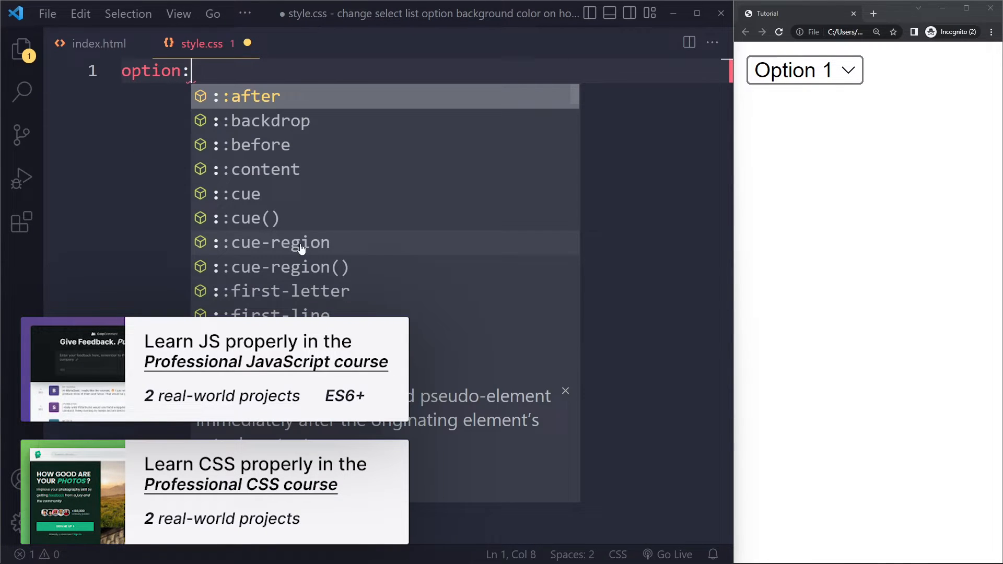
Write an option:nth-child(1) rule with an aqua background, duplicated into three copies.
type("nth-child(1) {")
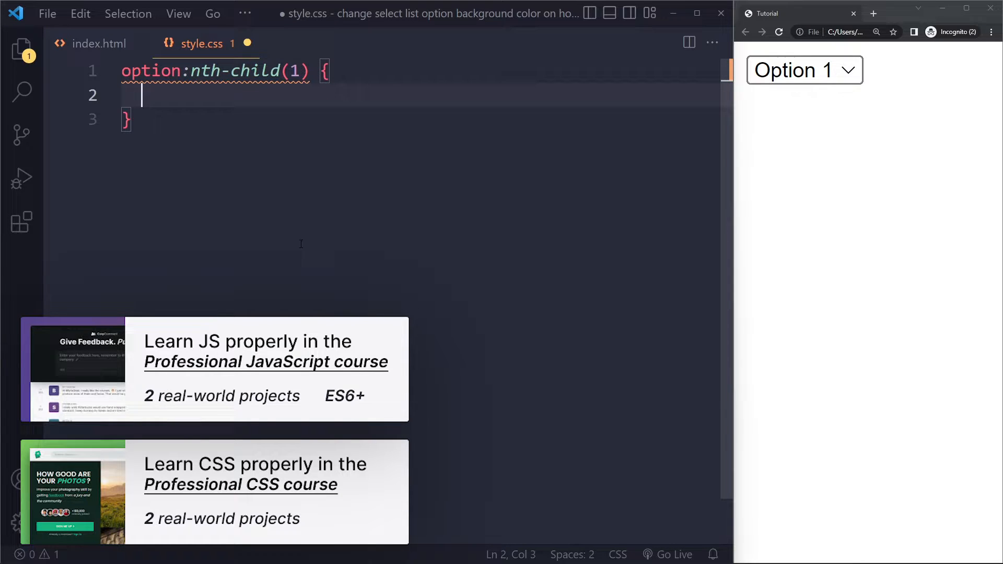
type("background:")
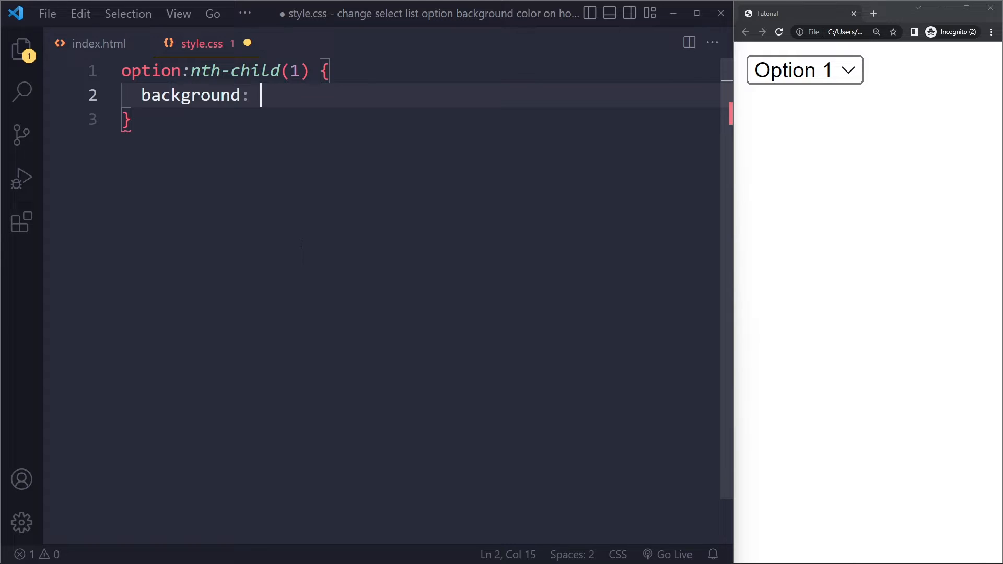
type("aqua;")
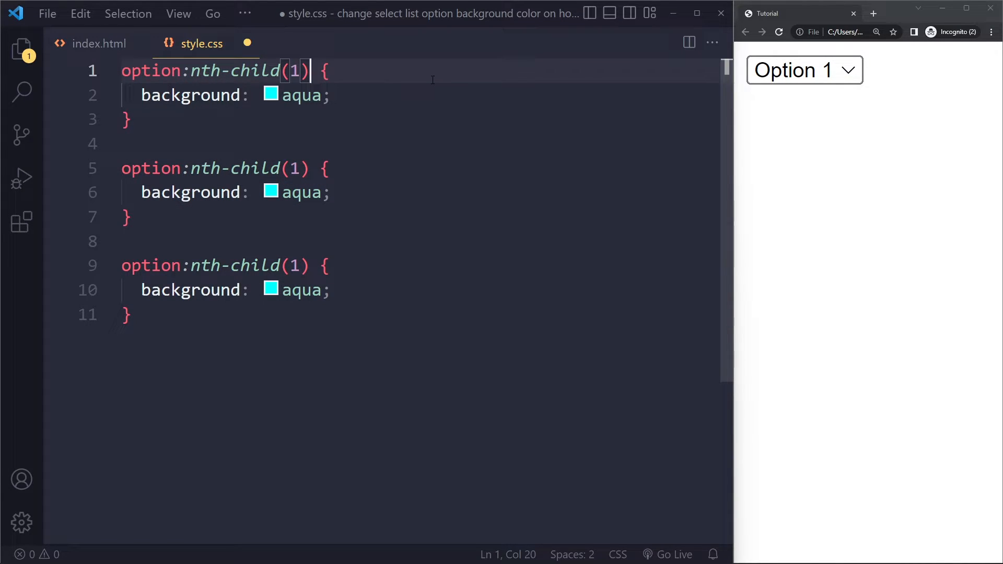
Add :hover to the first selector and make the second nth-child(2):hover with orange.
type(":hover")
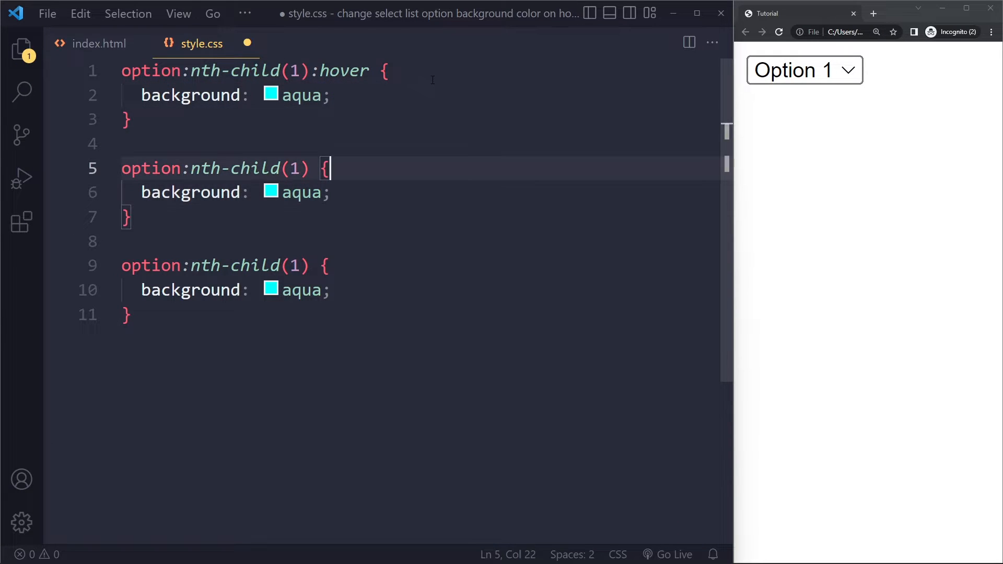
type("2")
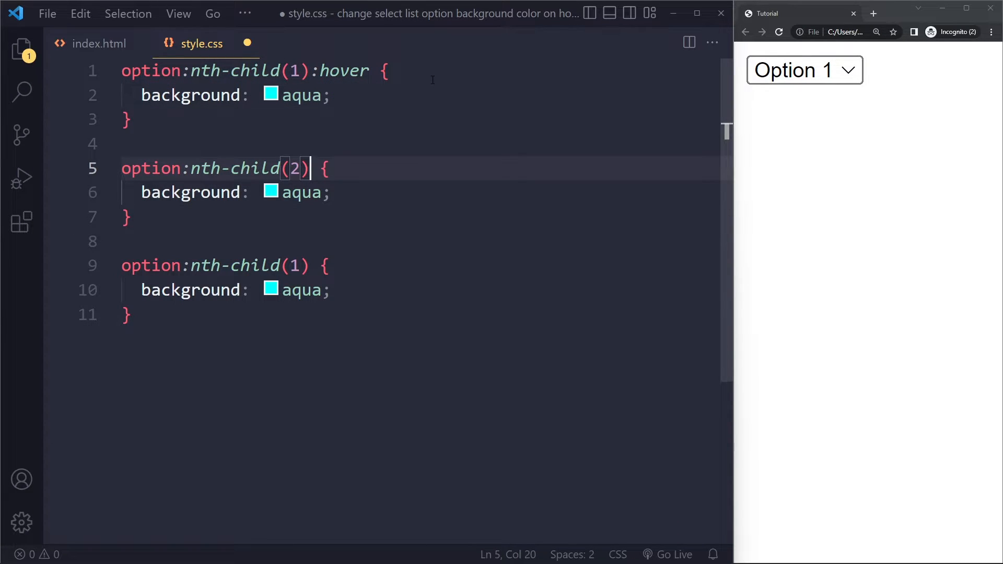
type(":hover")
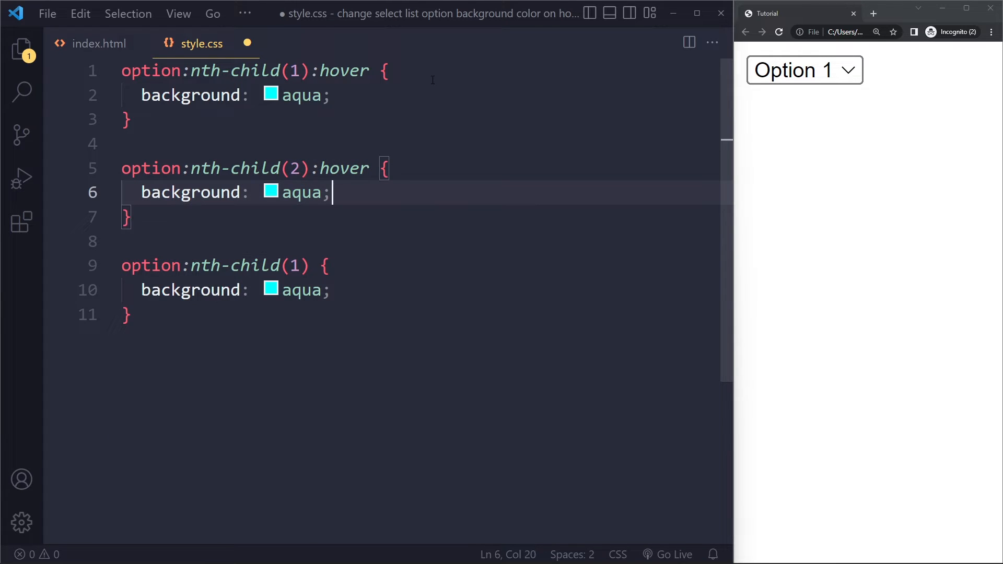
type("orange")
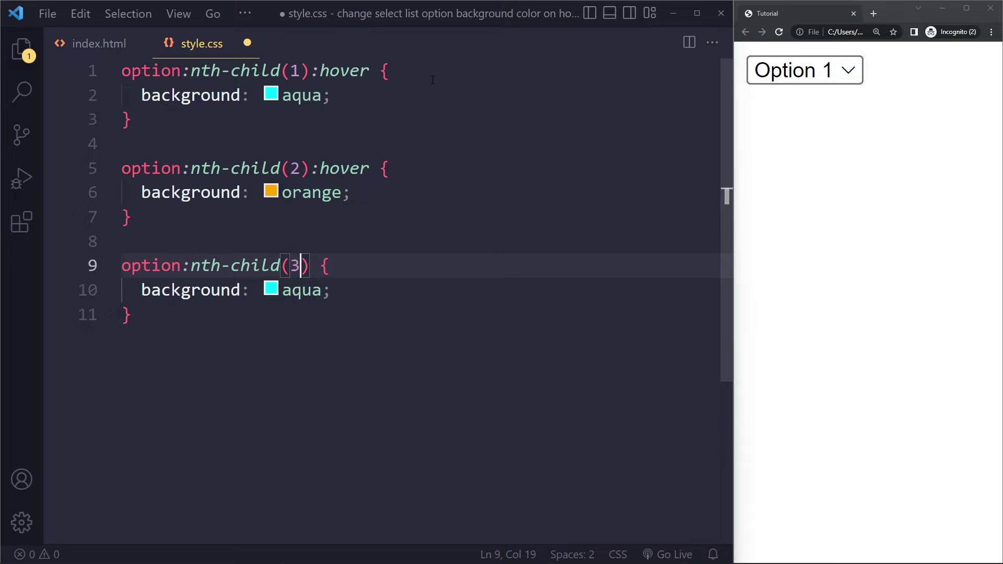
Make the third rule a hover rule with a green background.
type(":")
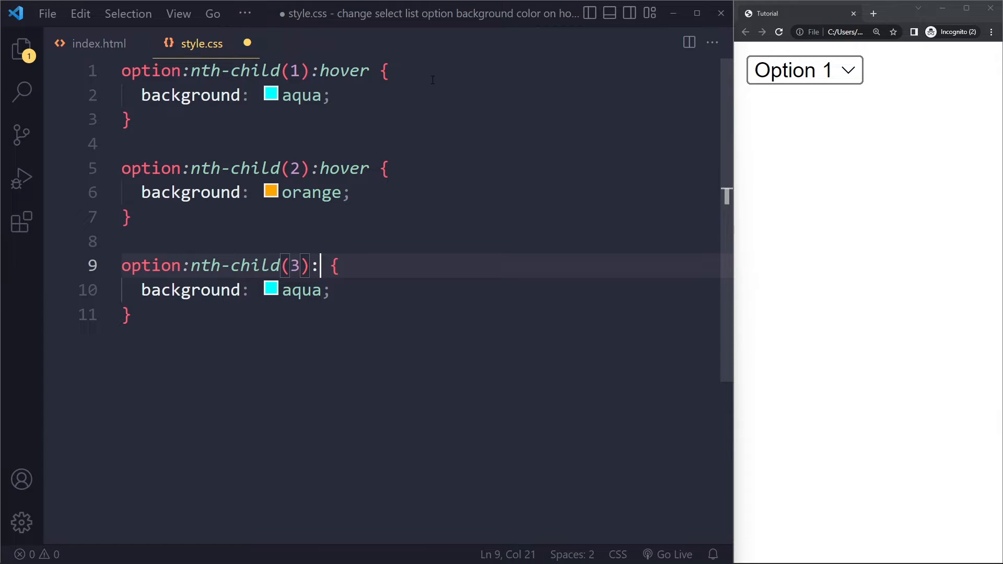
type("hover")
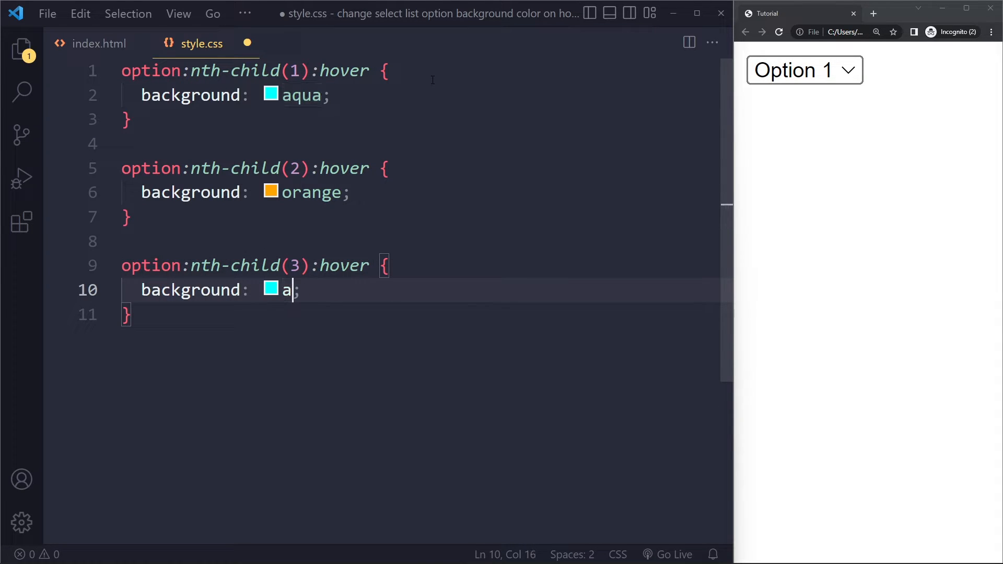
key("Backspace")
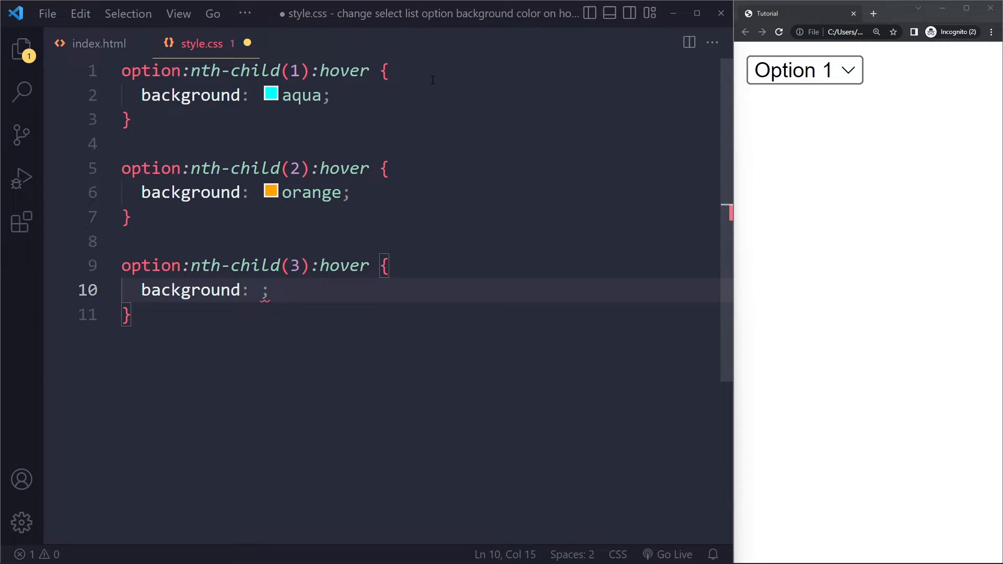
type("green")
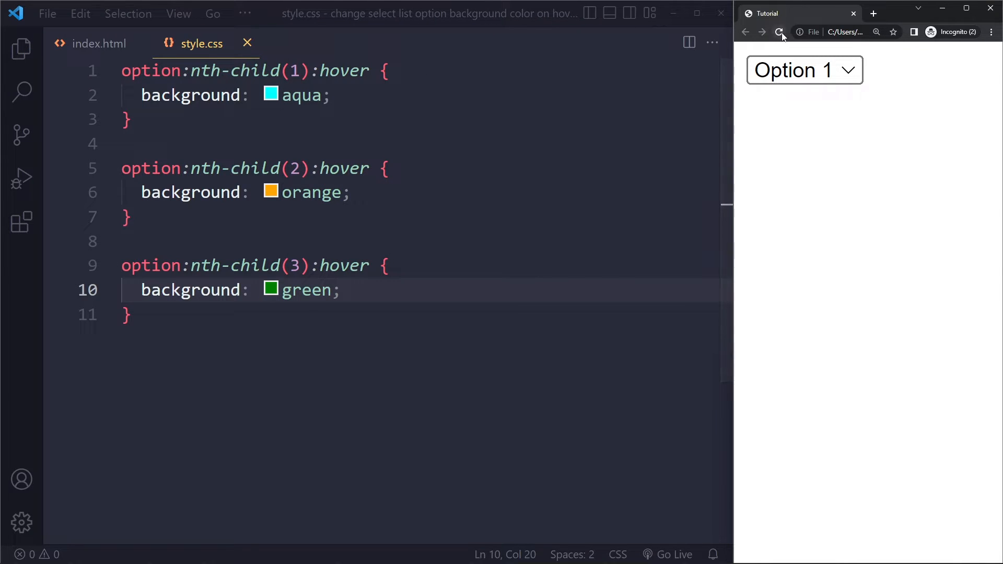
Reload the Chrome preview, pick Option 2, and check the aqua and orange hover backgrounds.
left_click(804, 70)
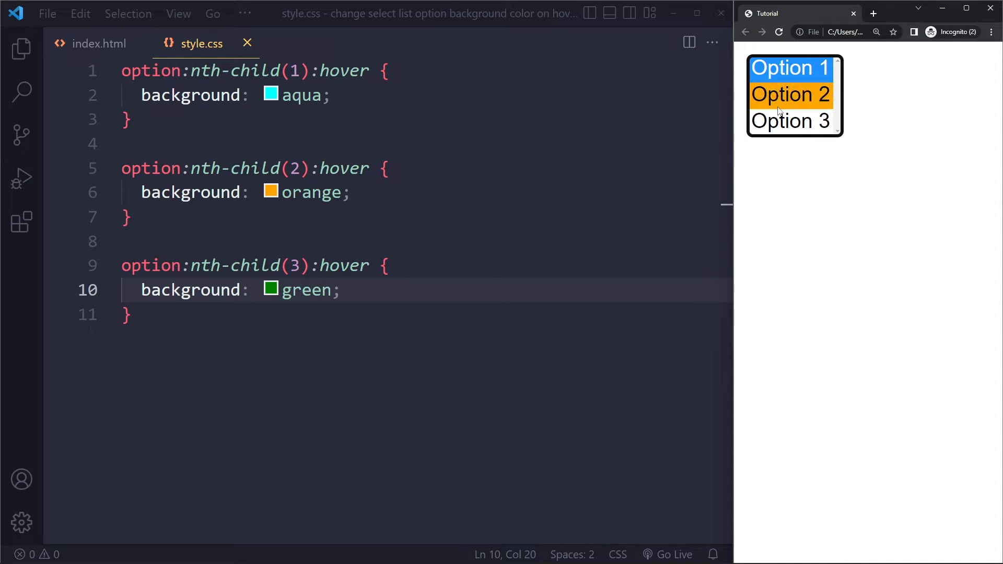
left_click(791, 94)
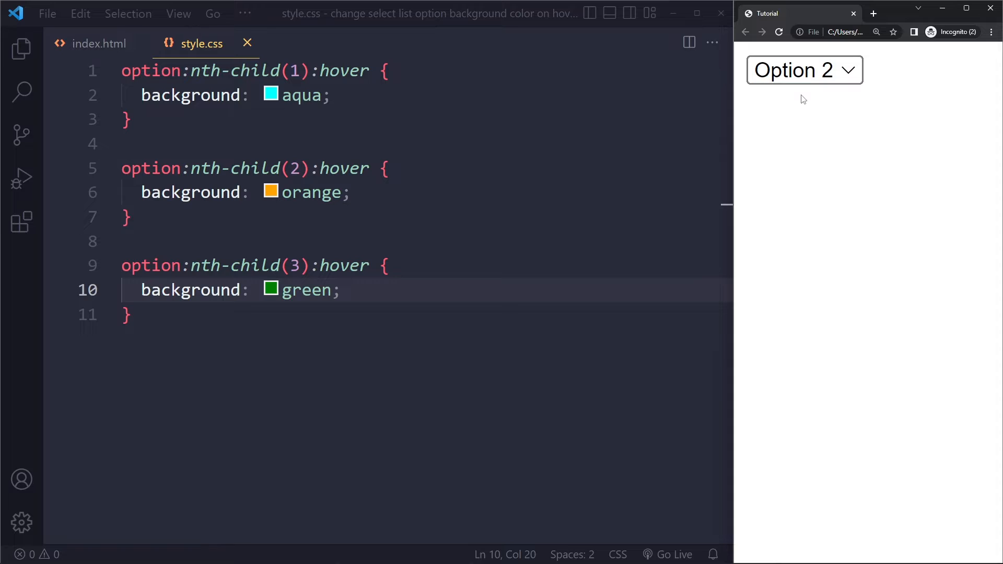
left_click(804, 69)
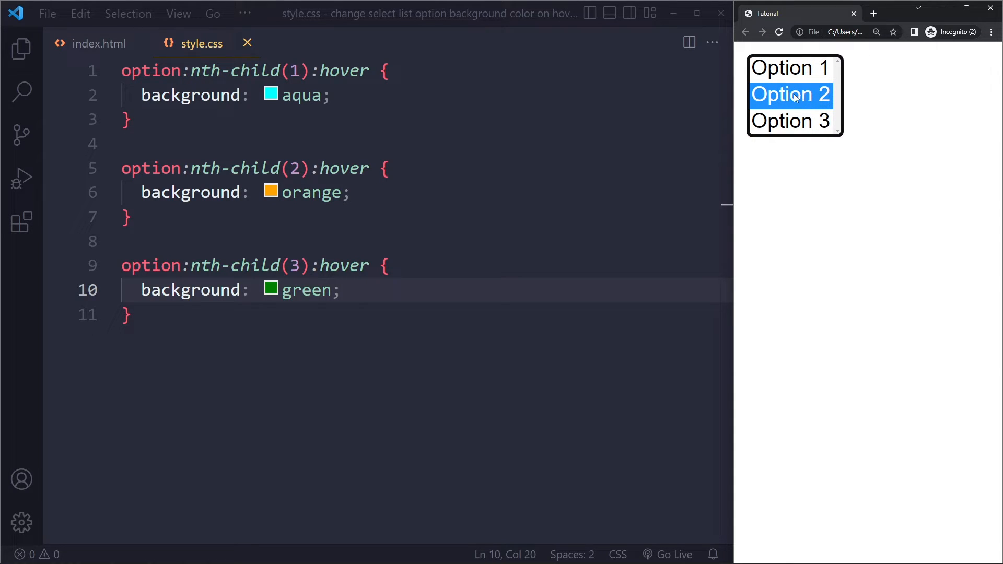
mouse_move(792, 68)
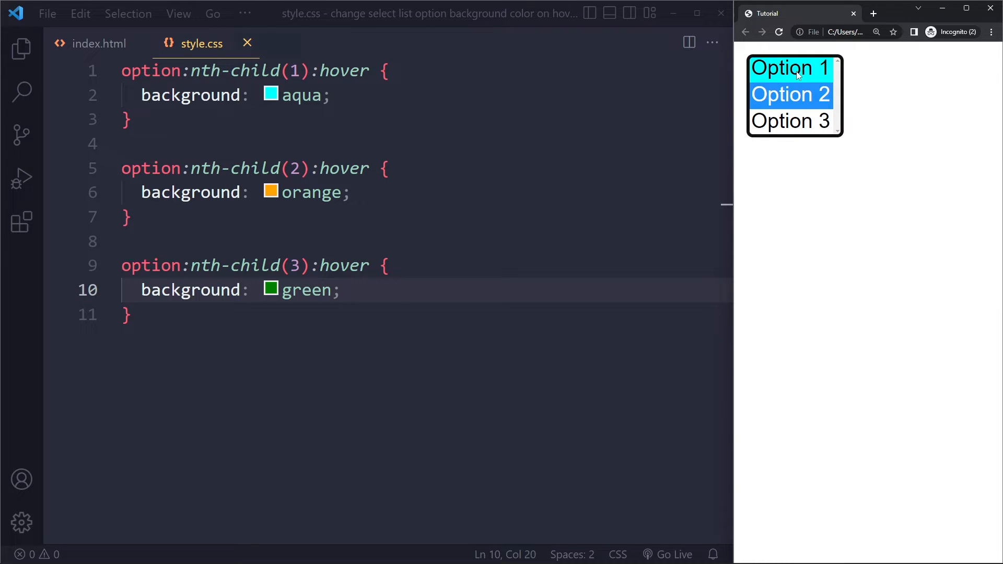
left_click(100, 44)
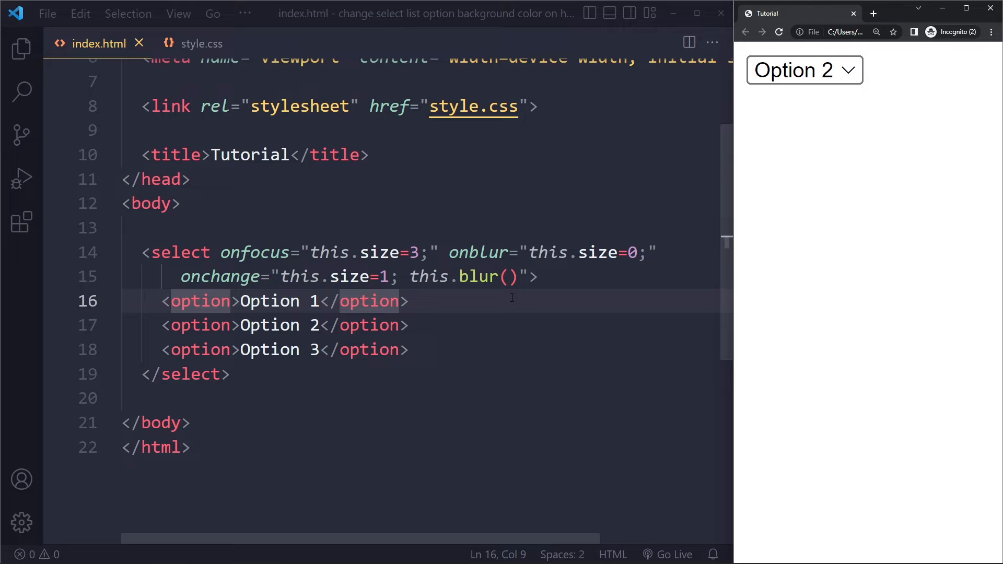
mouse_move(553, 213)
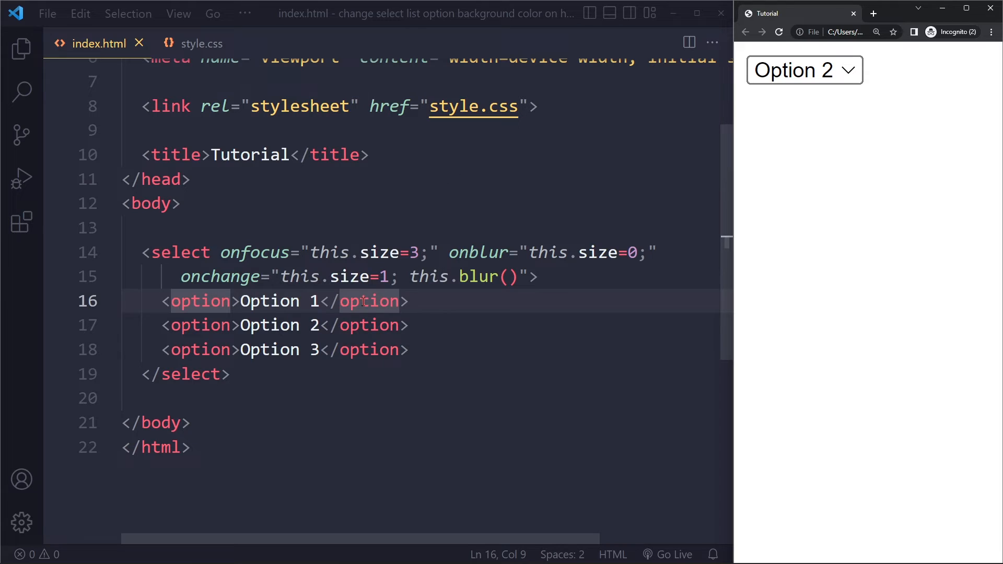
mouse_move(576, 302)
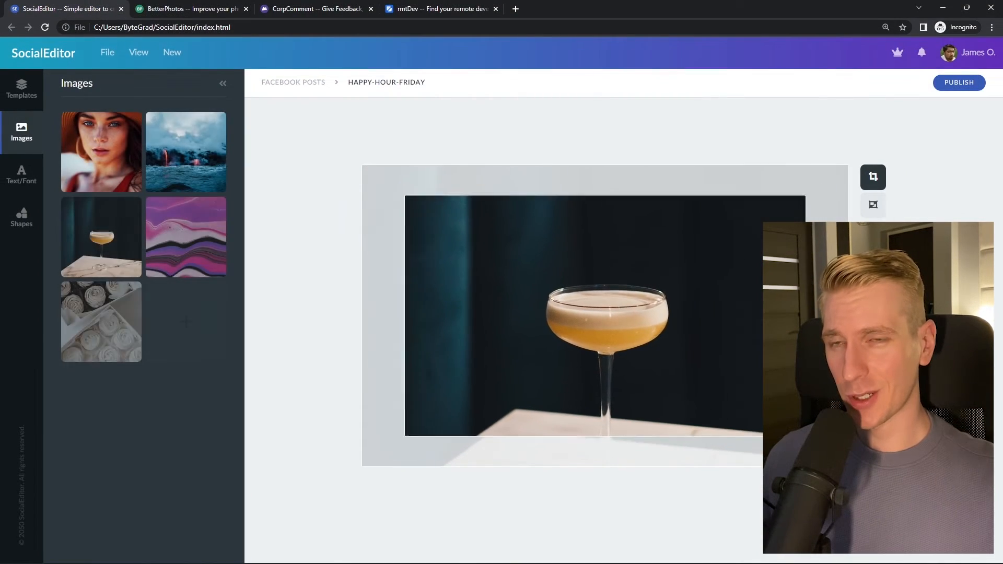
Browse the project demo tabs, searching 'react developer' in rmtDev.
left_click(190, 8)
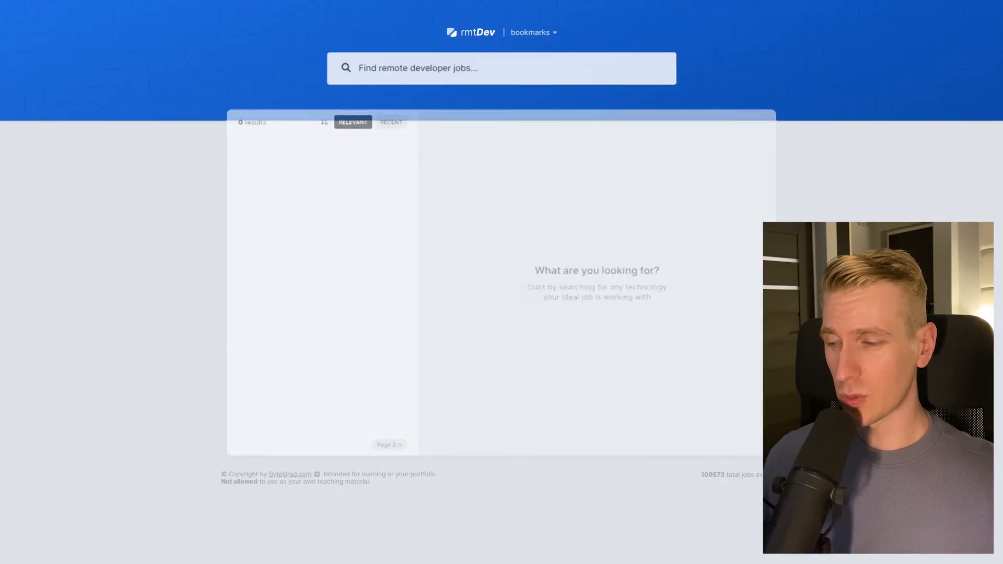
type("react developer")
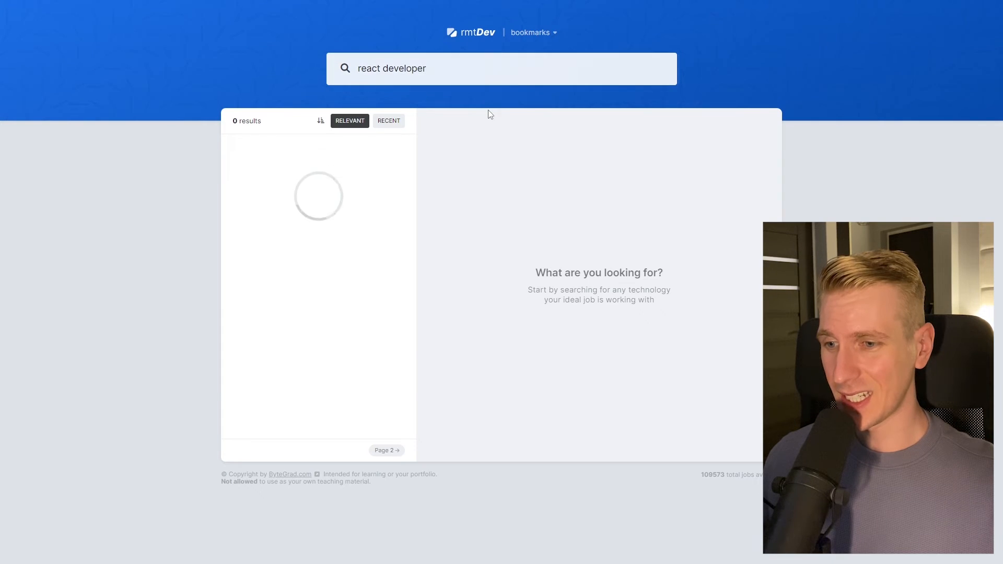
left_click(64, 8)
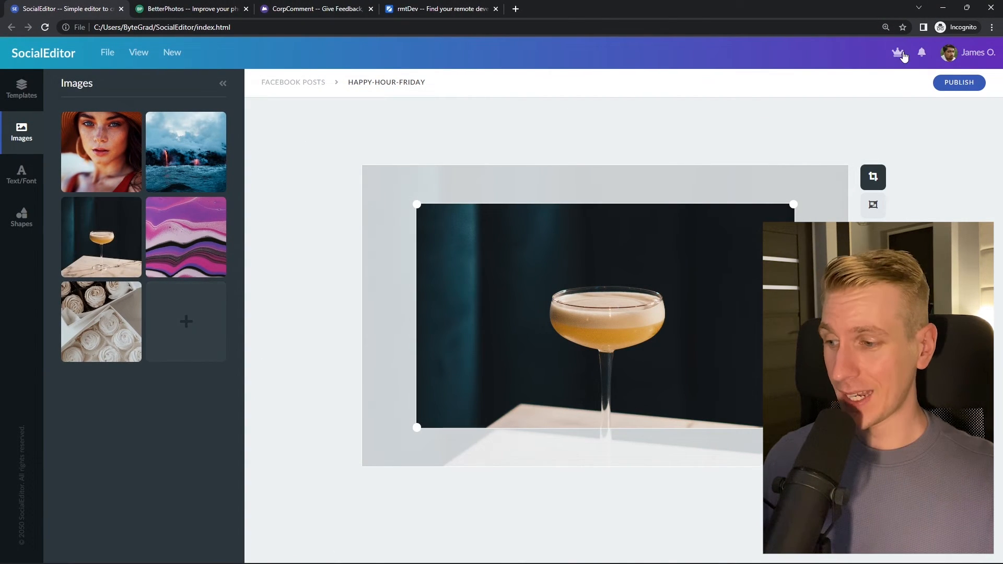
left_click(190, 8)
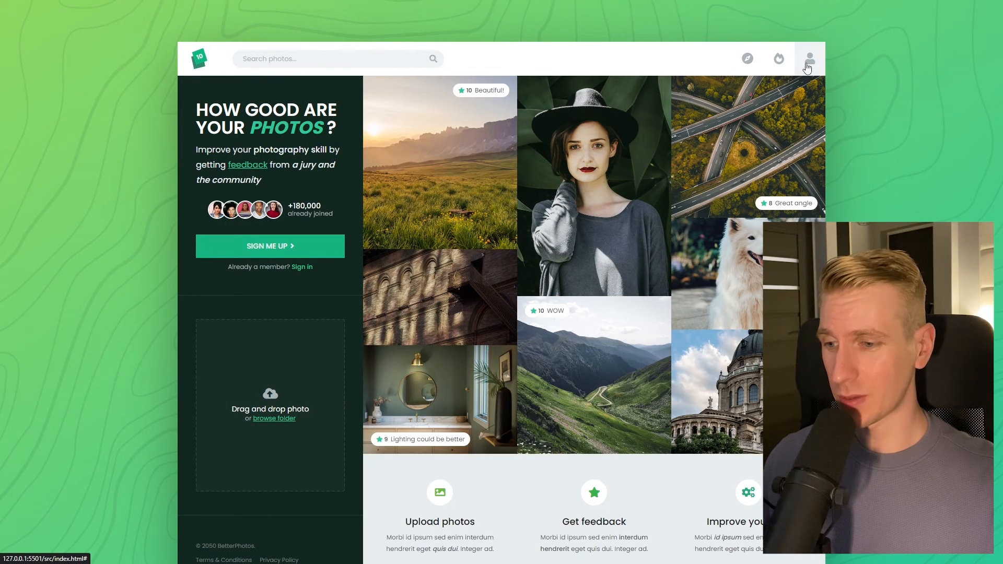
mouse_move(323, 364)
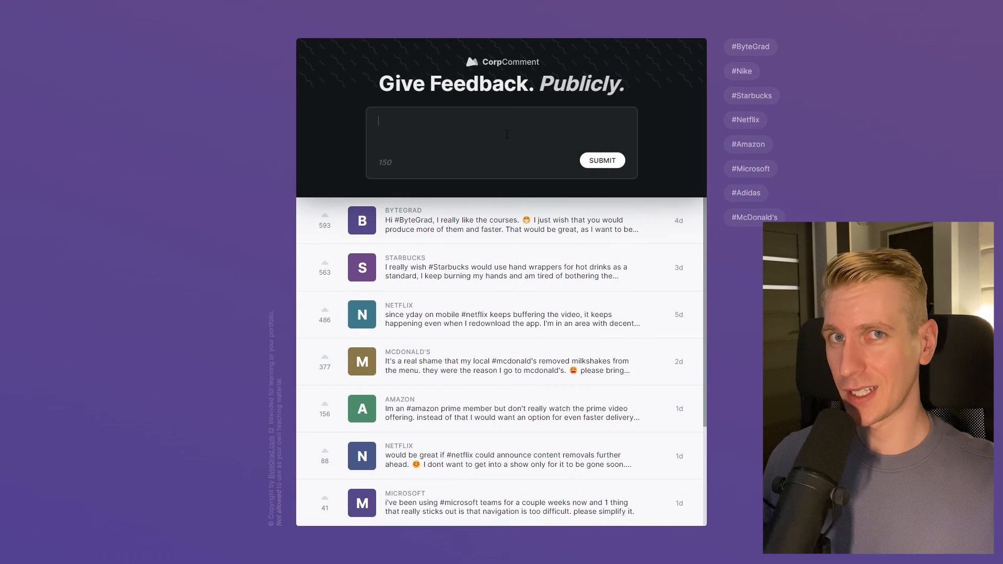
mouse_move(751, 95)
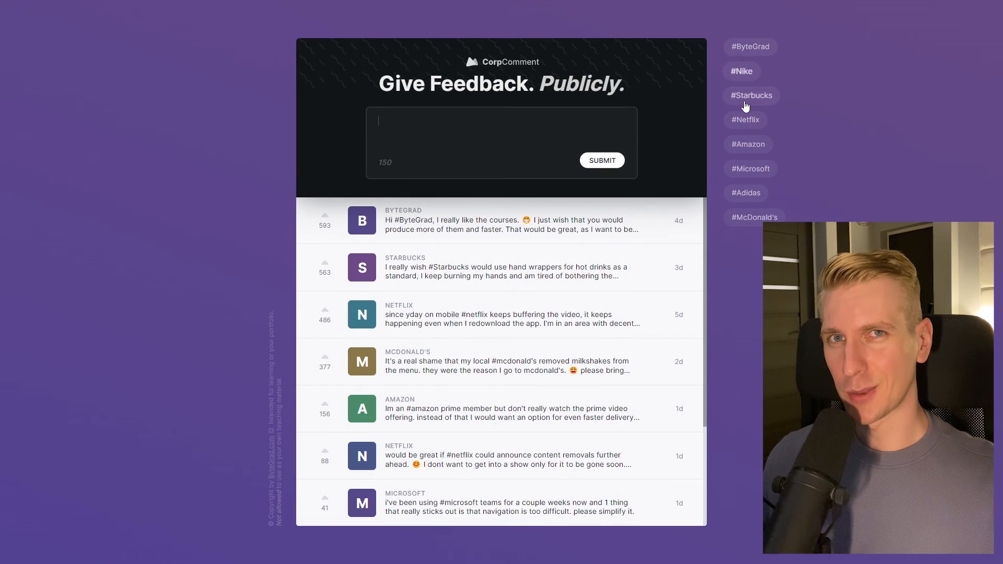